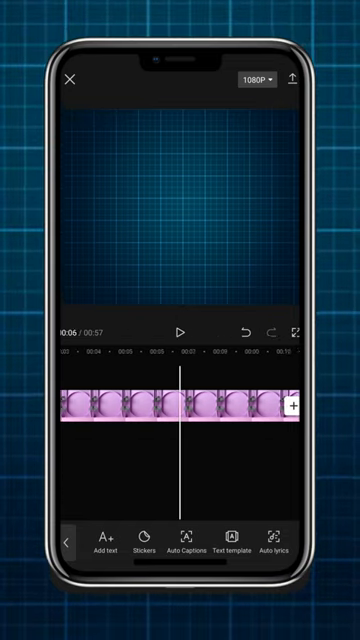
pyautogui.hscroll(3)
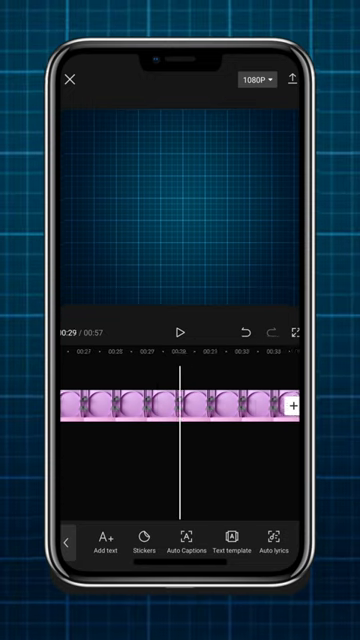